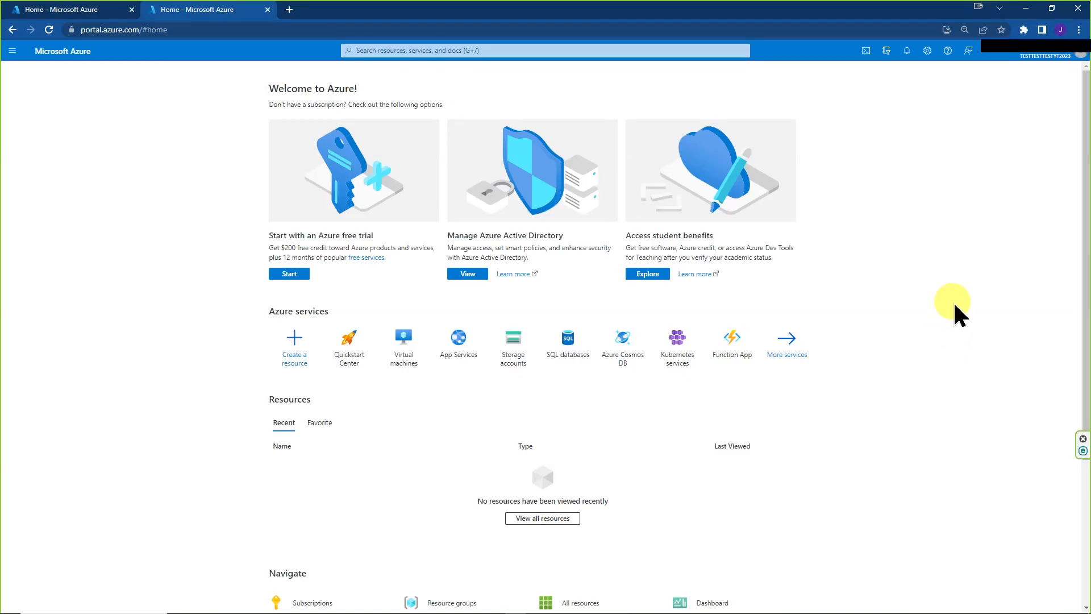
mouse_move(707, 139)
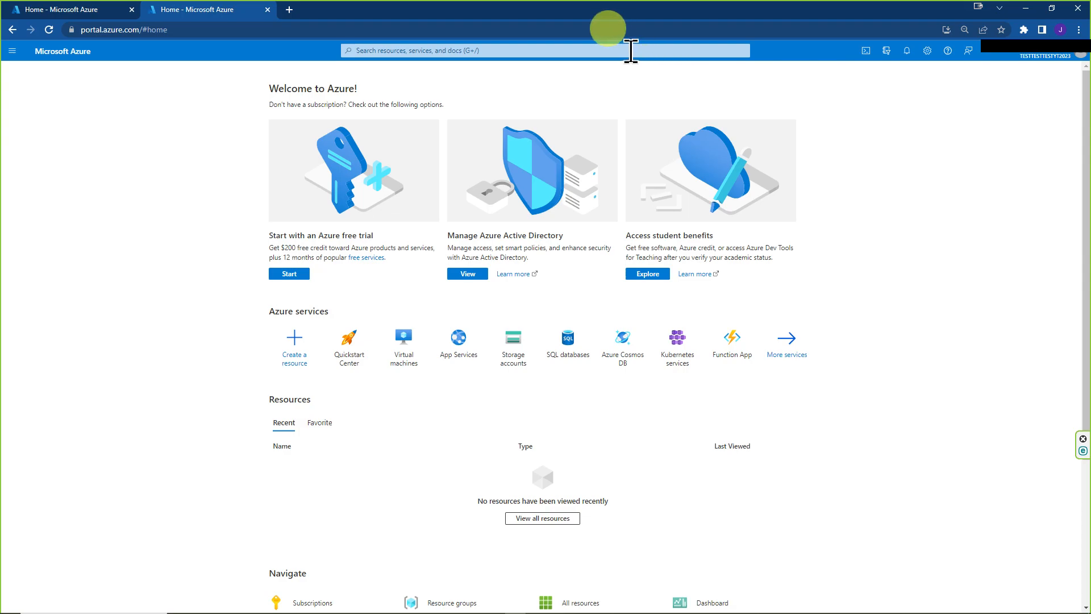
mouse_move(909, 337)
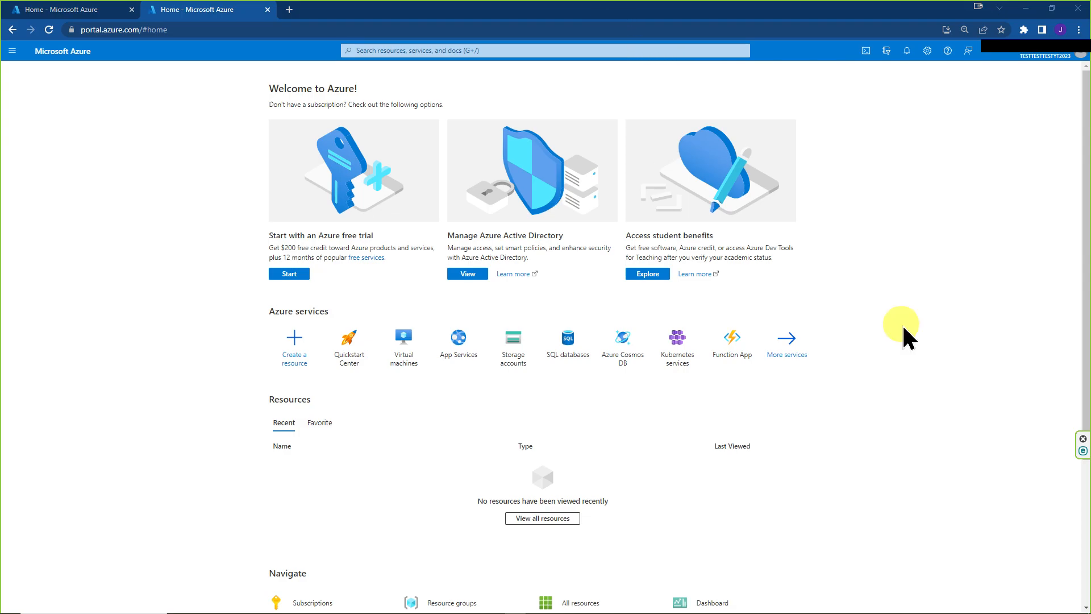
mouse_move(1023, 69)
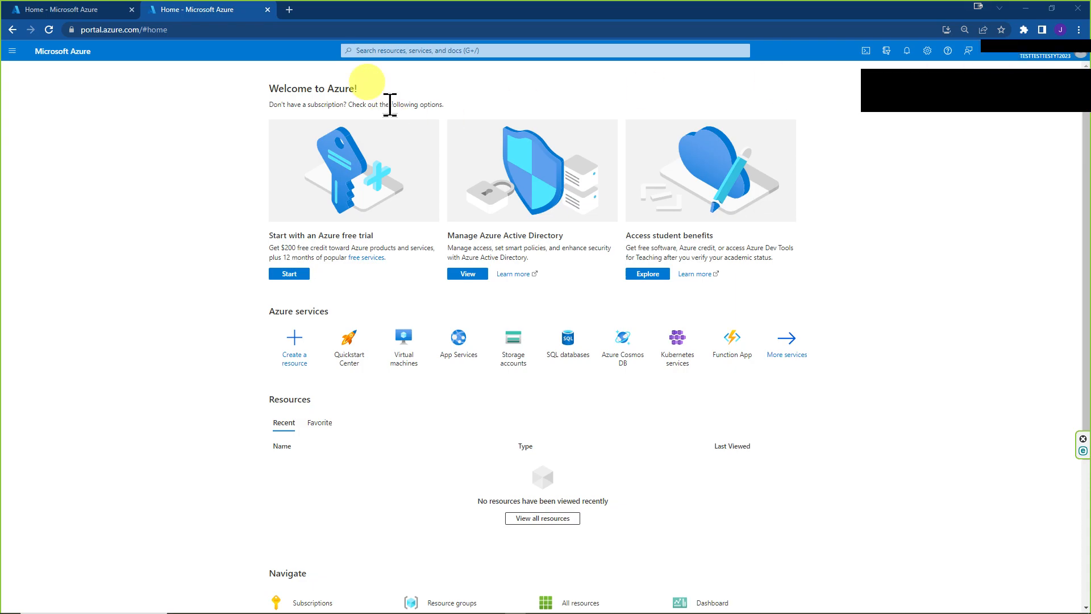
Step: Search 'subs', add a subscription from Subscriptions, and switch directory to see eligible offers
type("subscrip")
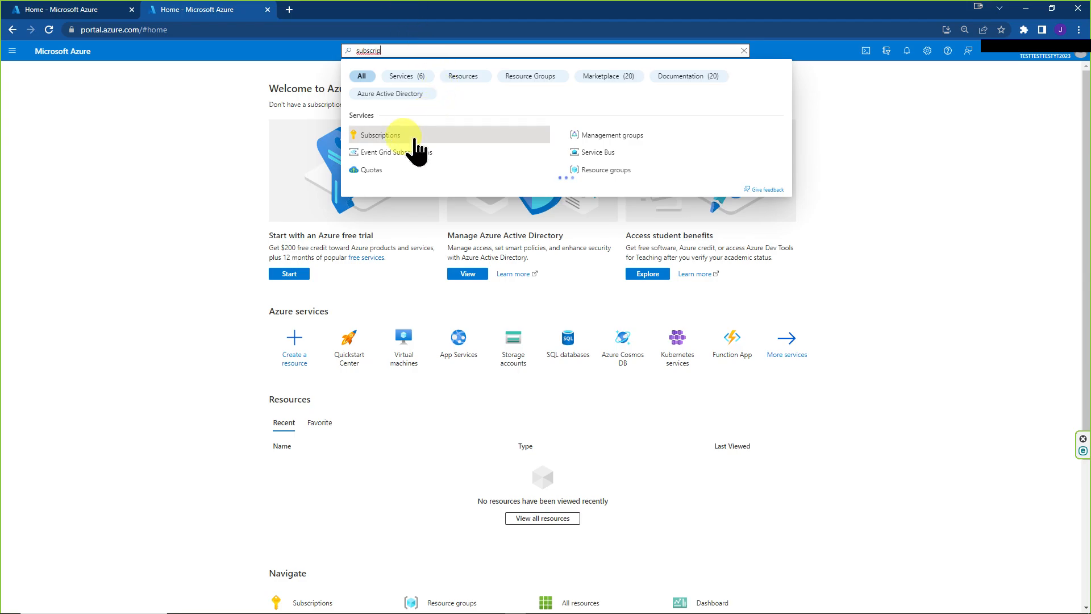
left_click(378, 134)
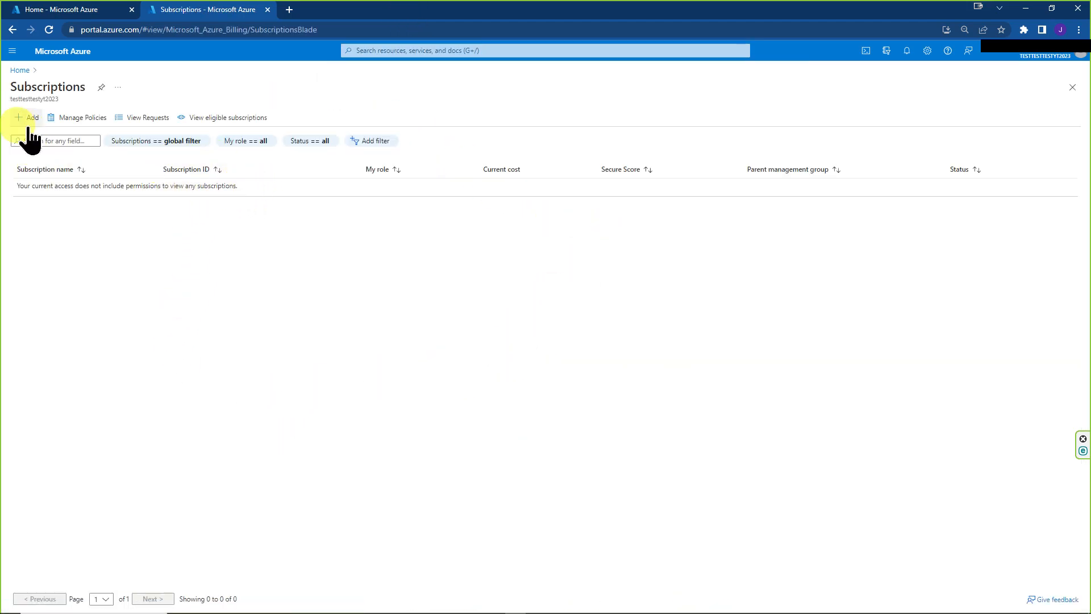
left_click(28, 117)
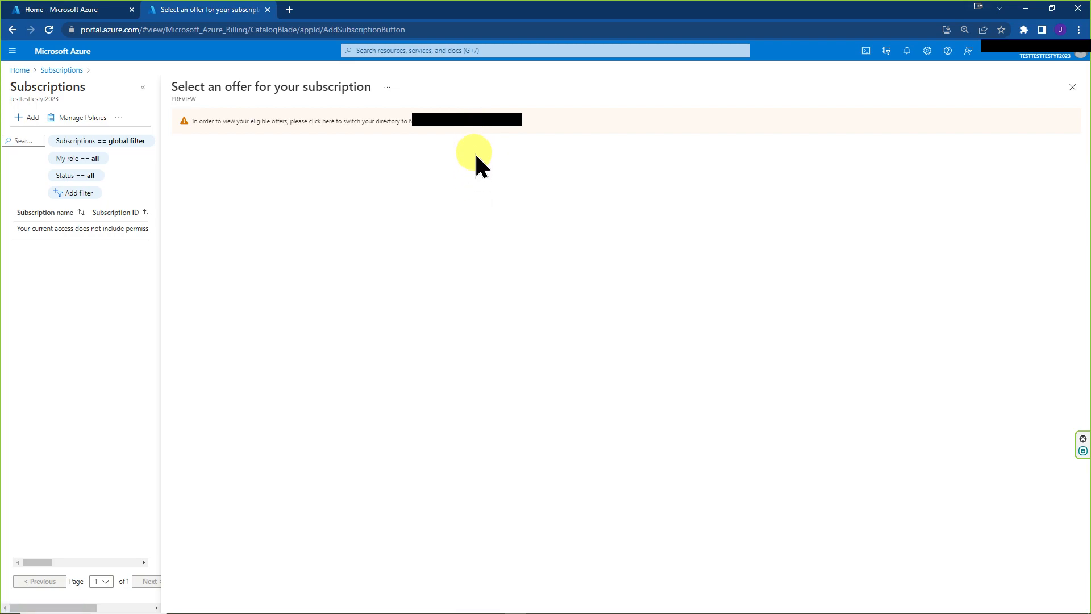
mouse_move(534, 226)
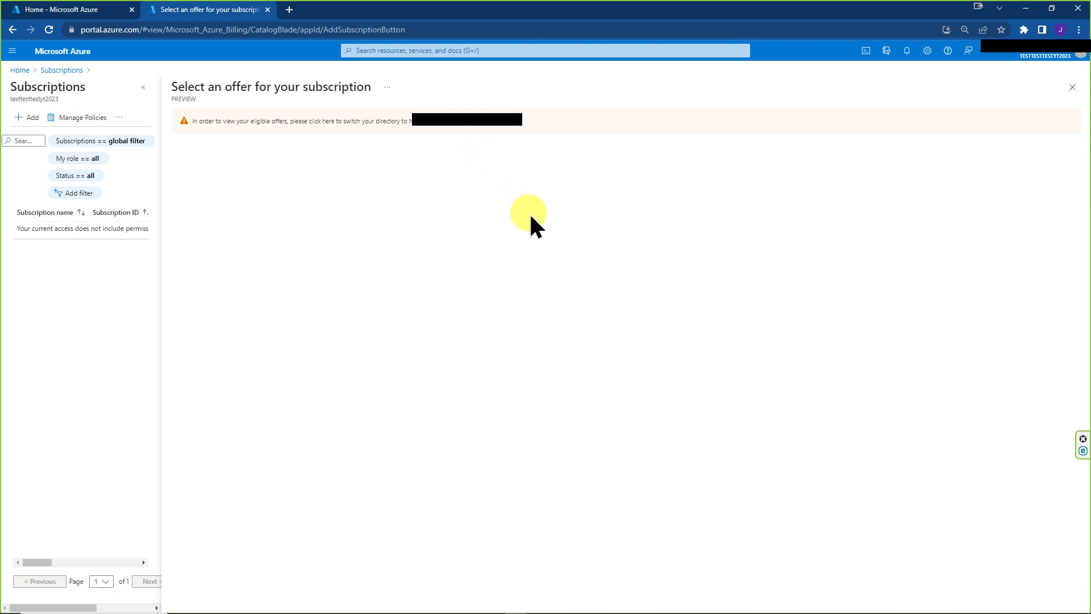
left_click(66, 9)
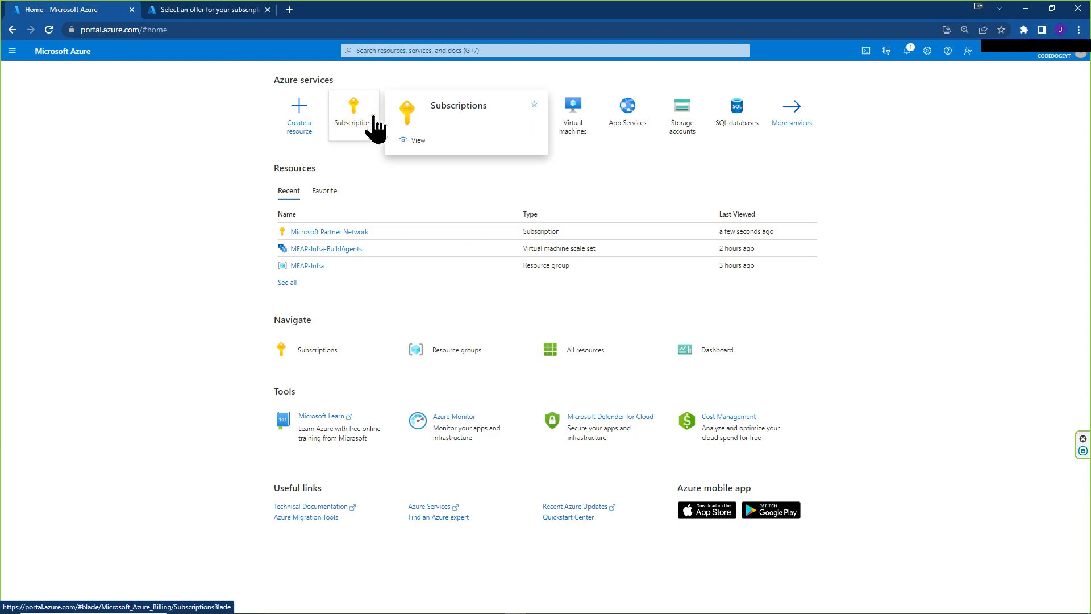
Step: Open the Microsoft Partner Network subscription and view its Resources
left_click(353, 114)
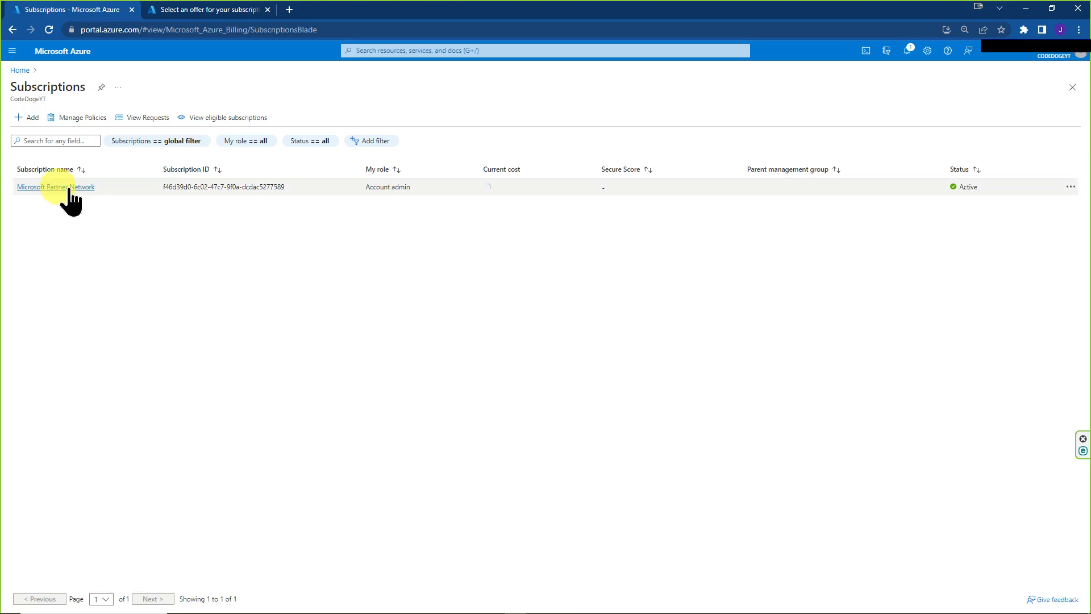
left_click(55, 187)
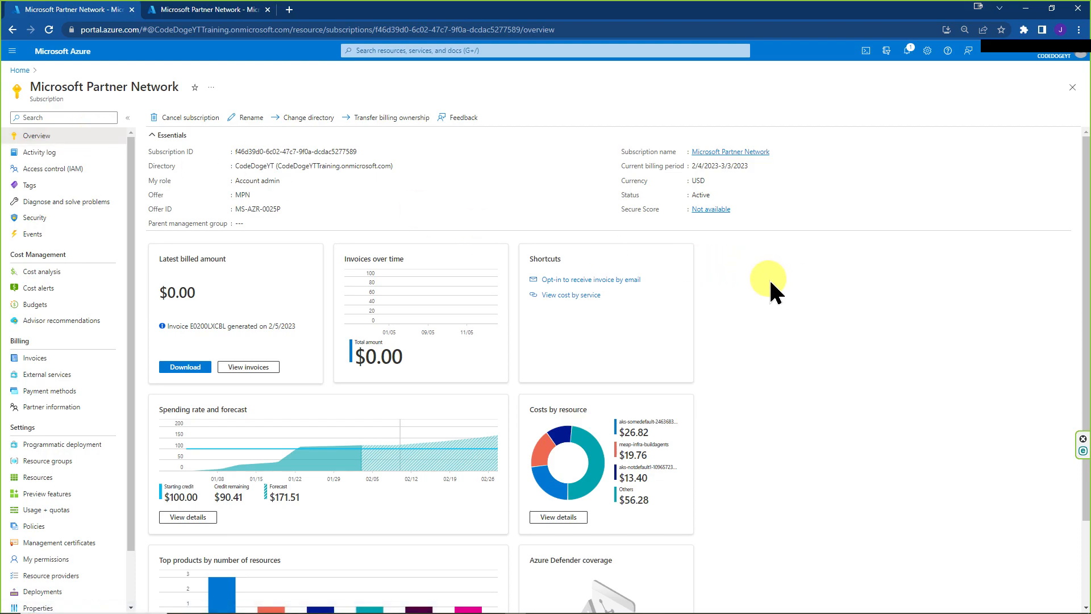
mouse_move(111, 482)
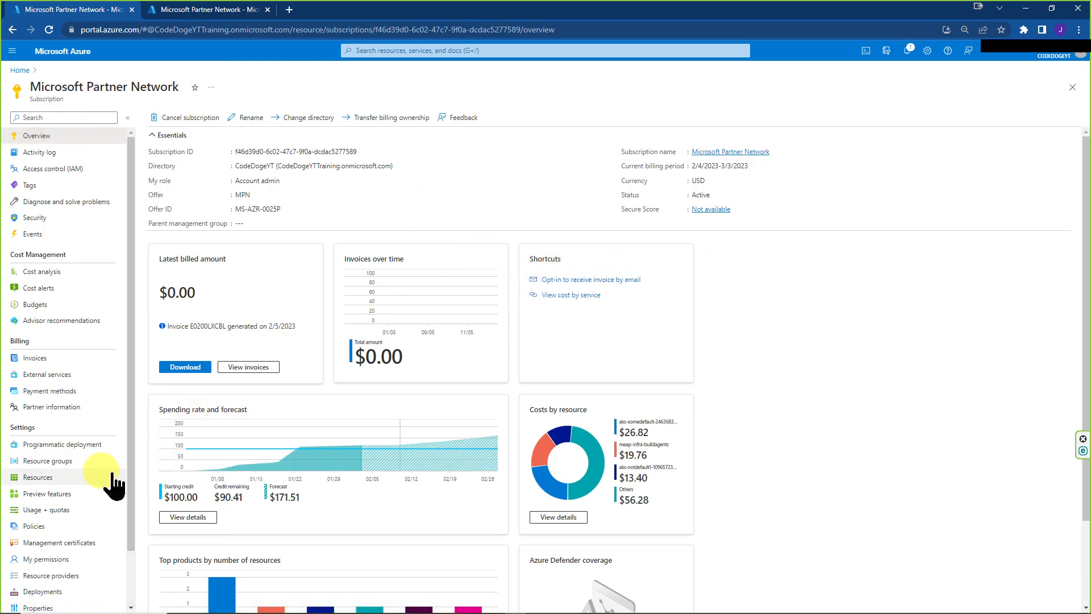
left_click(38, 477)
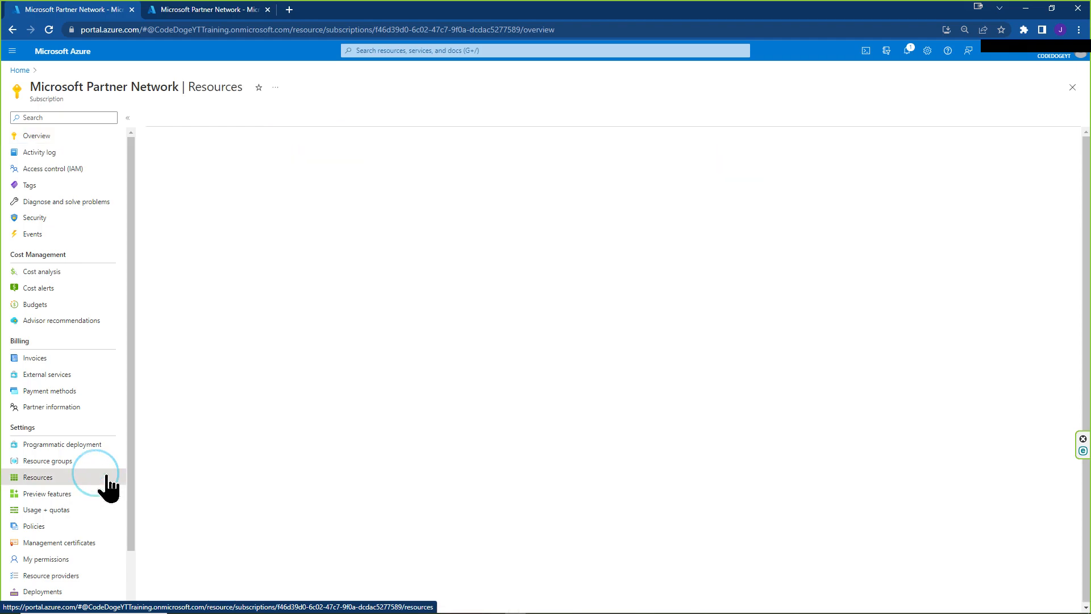
left_click(38, 477)
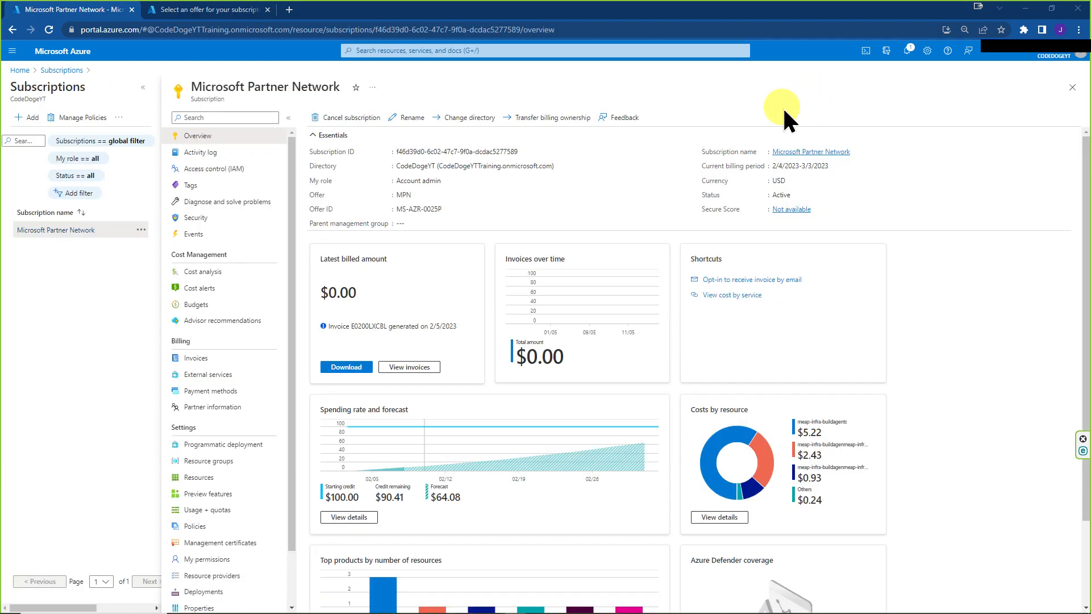
Step: Change the subscription's directory to testtesttestyt2023, acknowledging that some resources won't transfer
left_click(467, 117)
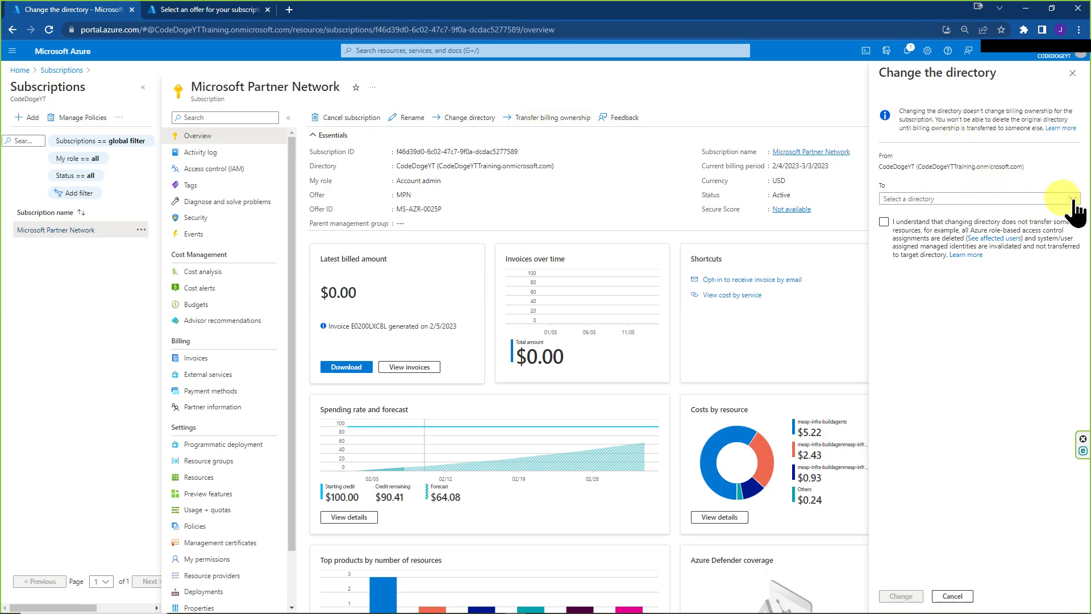
left_click(974, 198)
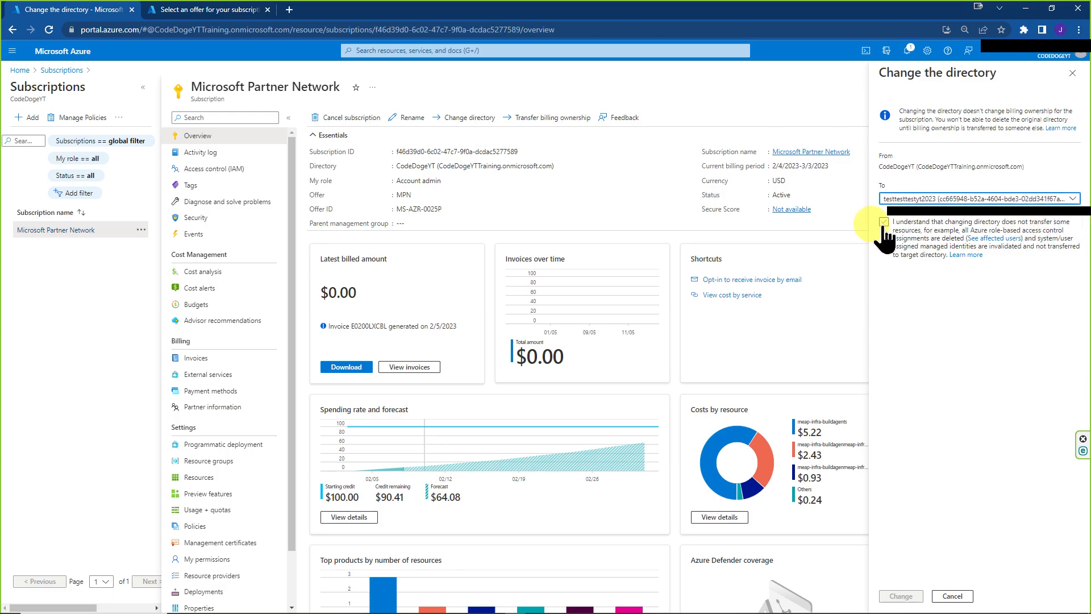
left_click(884, 222)
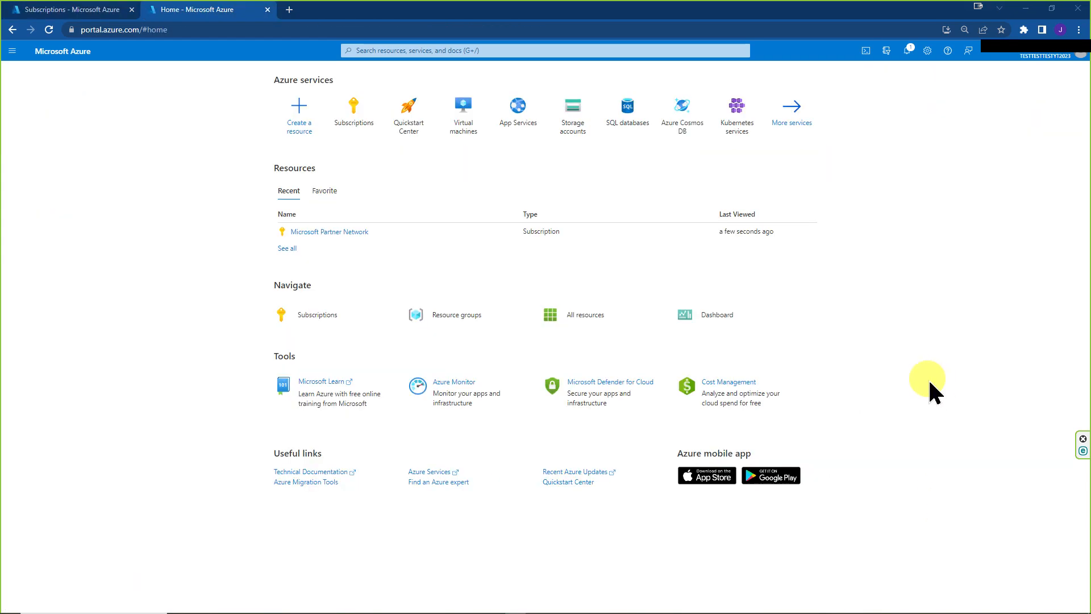
mouse_move(204, 182)
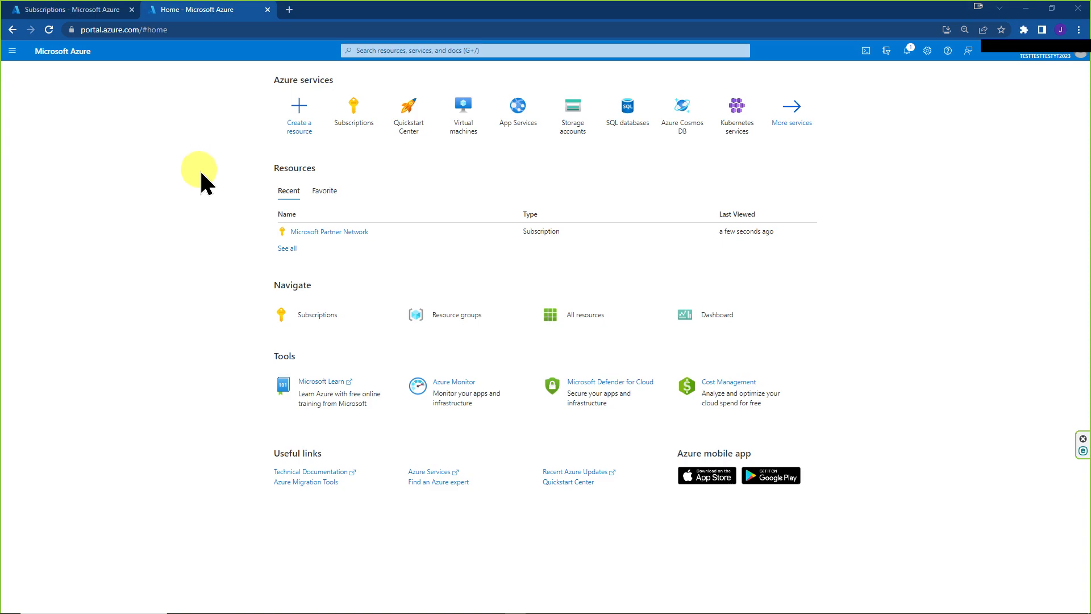
mouse_move(1033, 69)
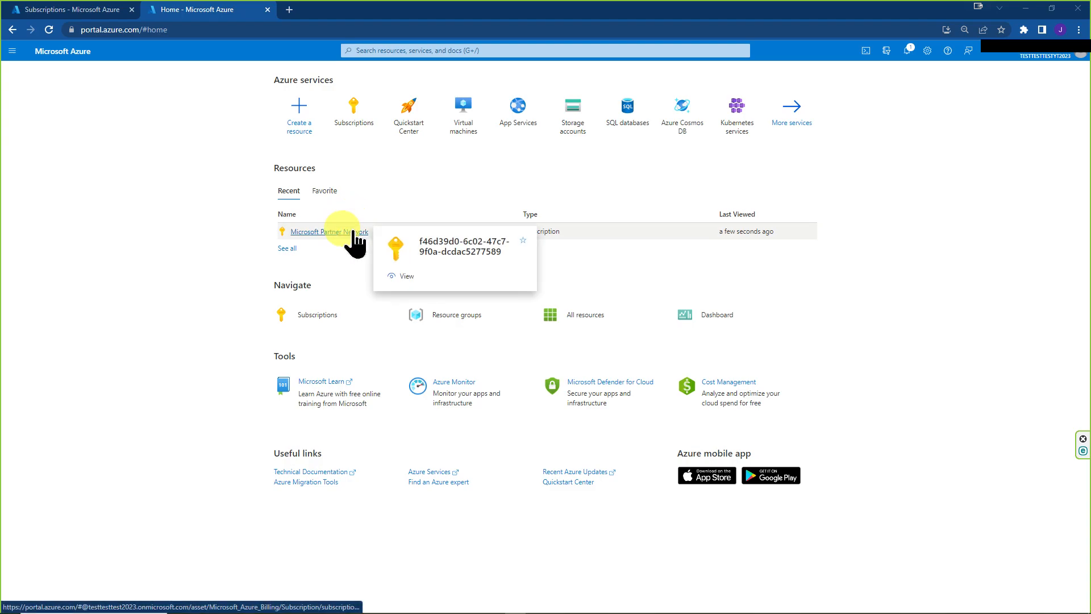
Step: Open Microsoft Partner Network from Recent resources in the testtesttestyt2023 tenant
left_click(326, 232)
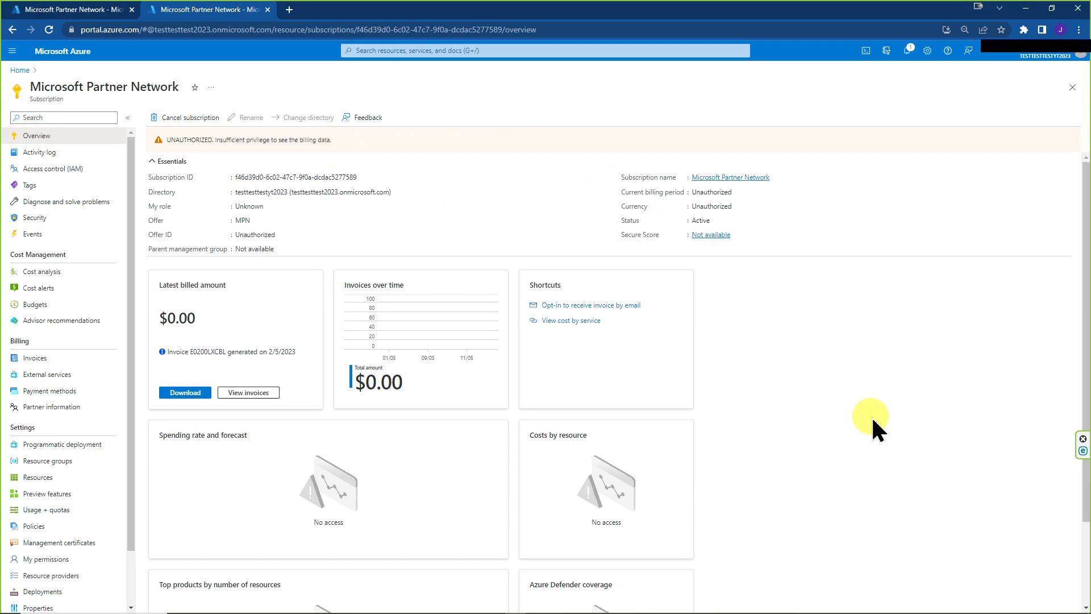
mouse_move(221, 159)
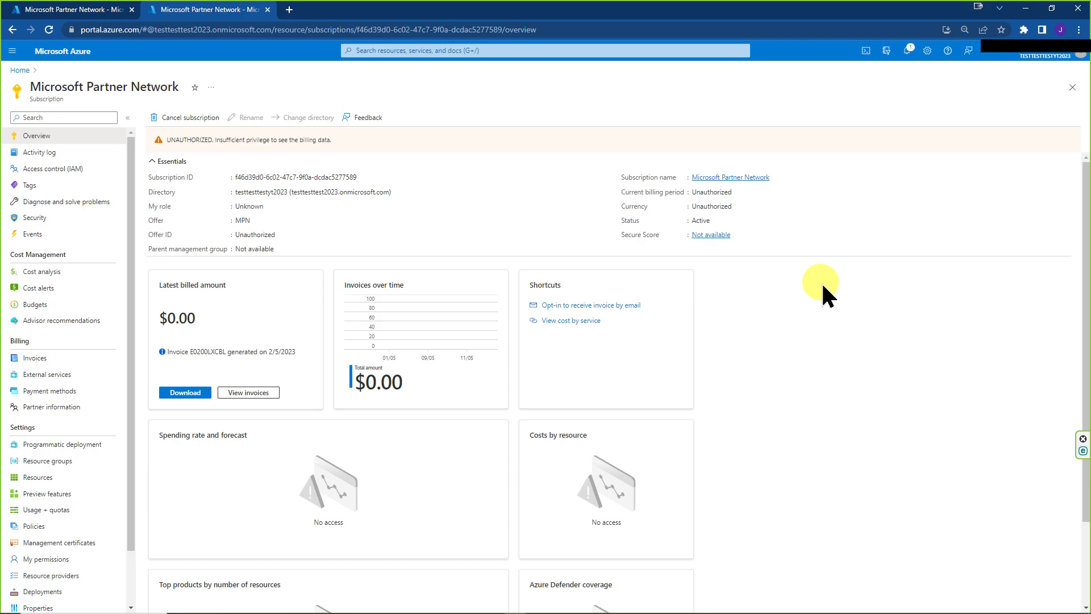
mouse_move(805, 365)
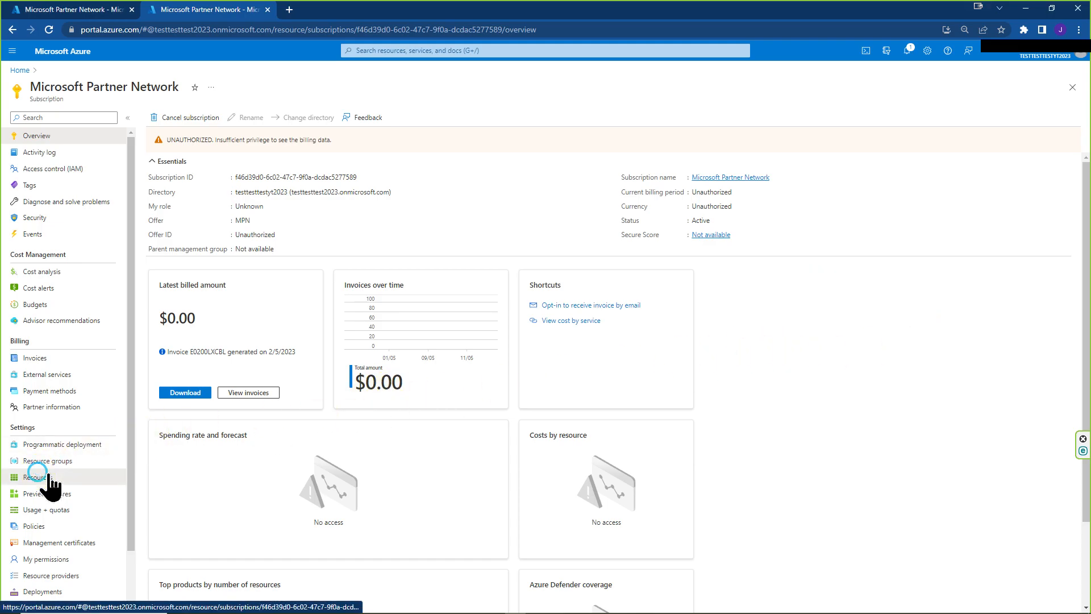
Step: List the subscription's ten resources in the new tenant
left_click(37, 477)
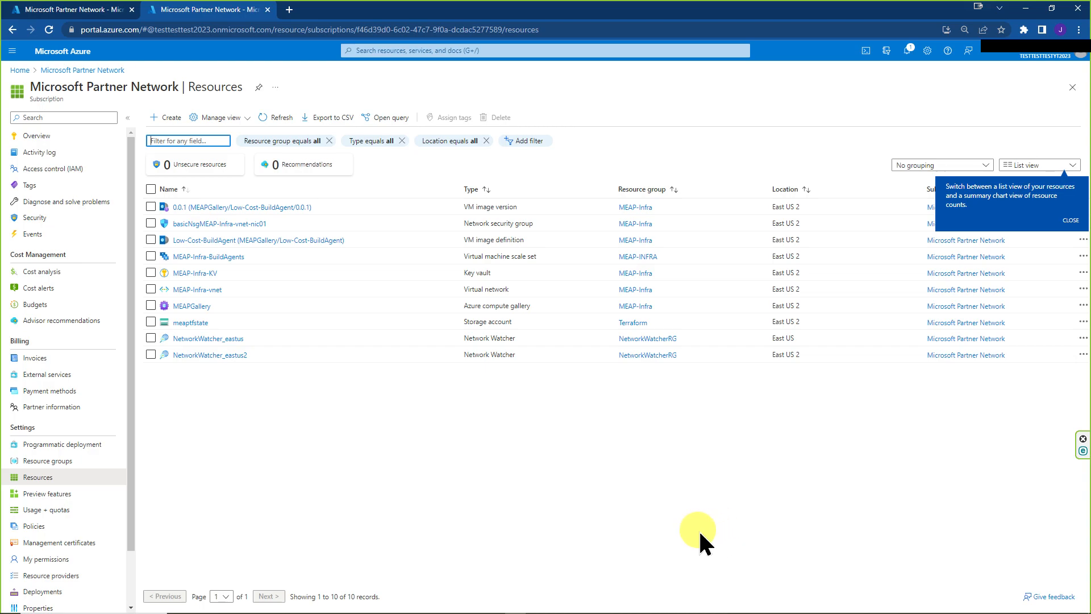
mouse_move(757, 414)
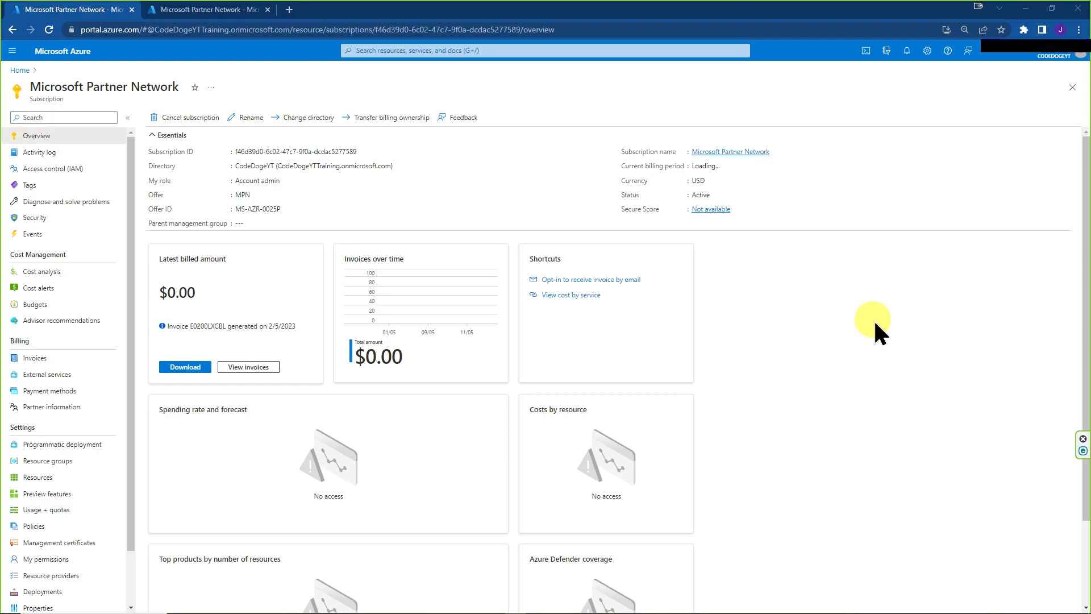
mouse_move(1011, 115)
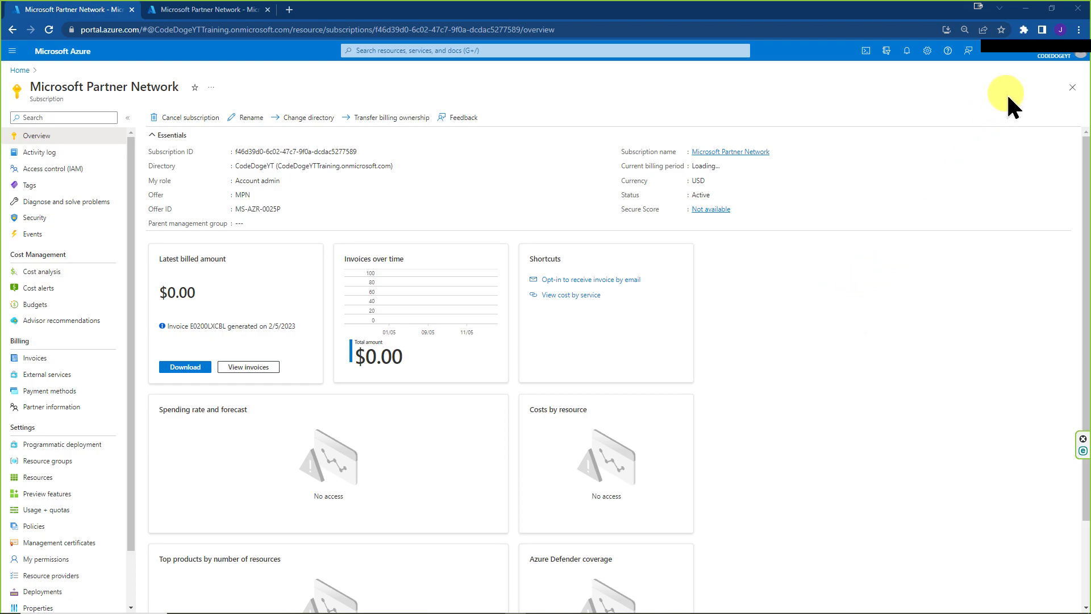
mouse_move(33, 476)
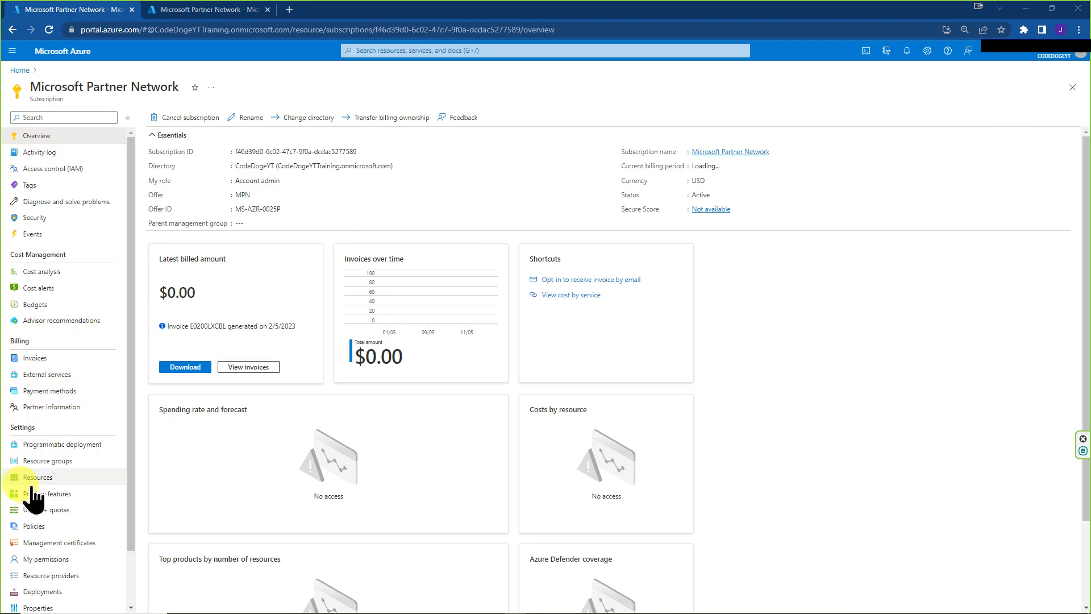
Step: Check Resources in the CodeDogeYT tab and find no matching resources
left_click(37, 477)
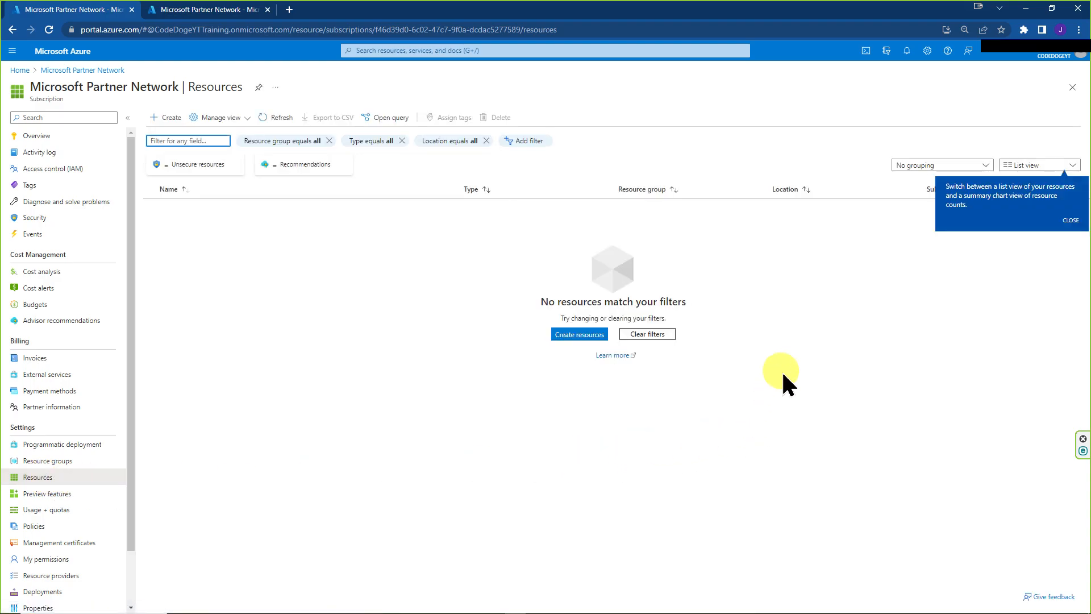
mouse_move(702, 328)
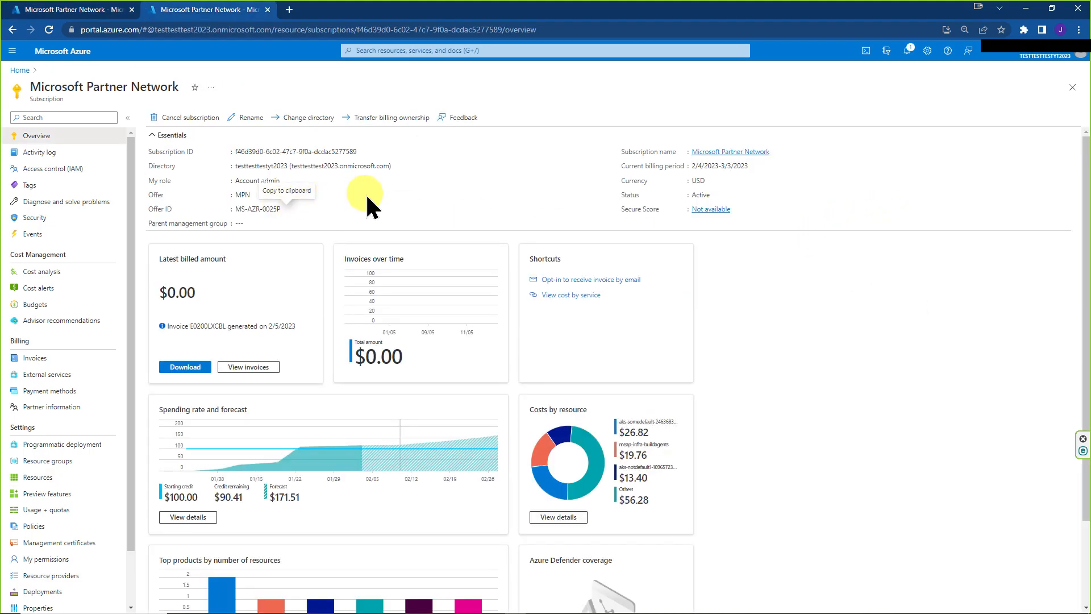
mouse_move(678, 192)
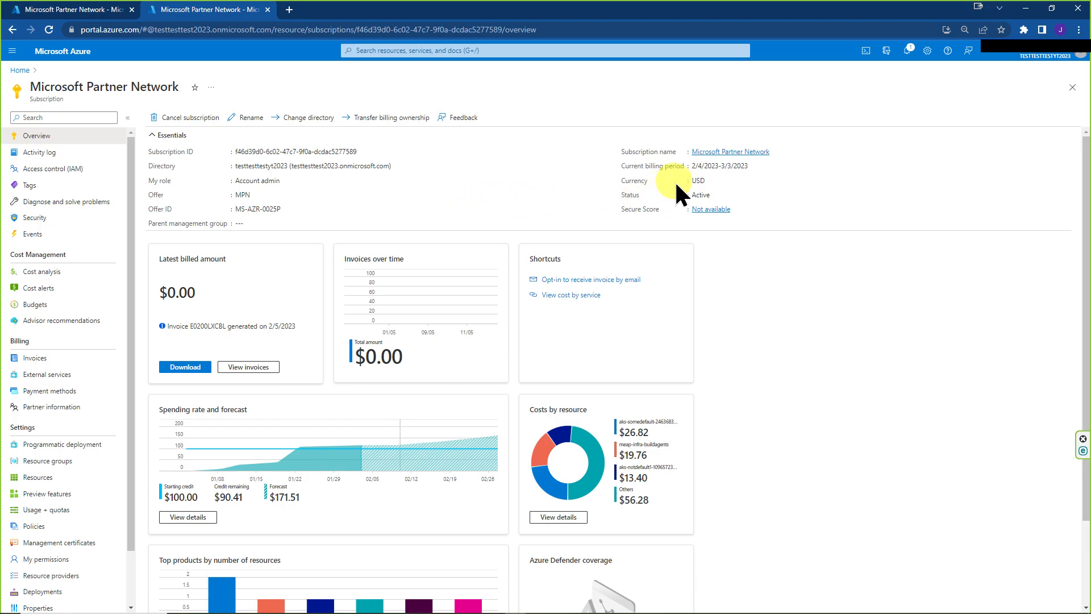
mouse_move(546, 202)
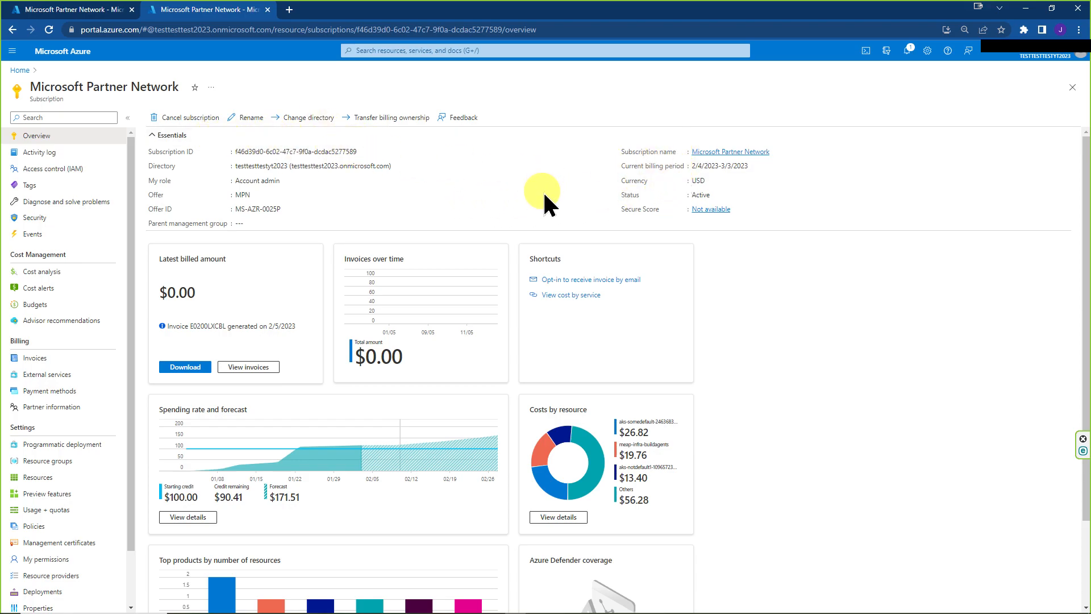
mouse_move(754, 166)
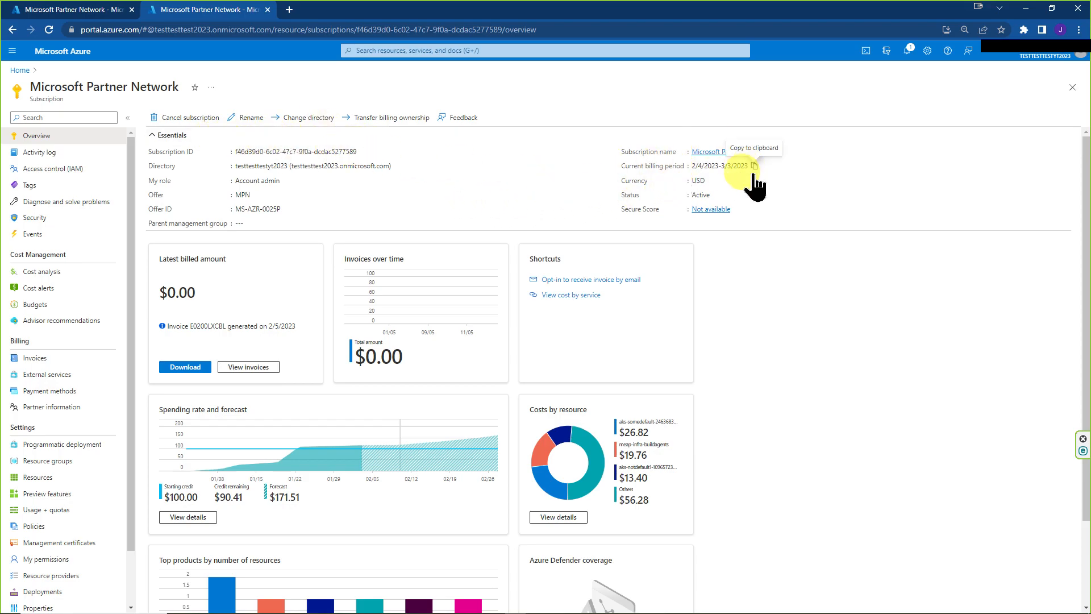
mouse_move(922, 239)
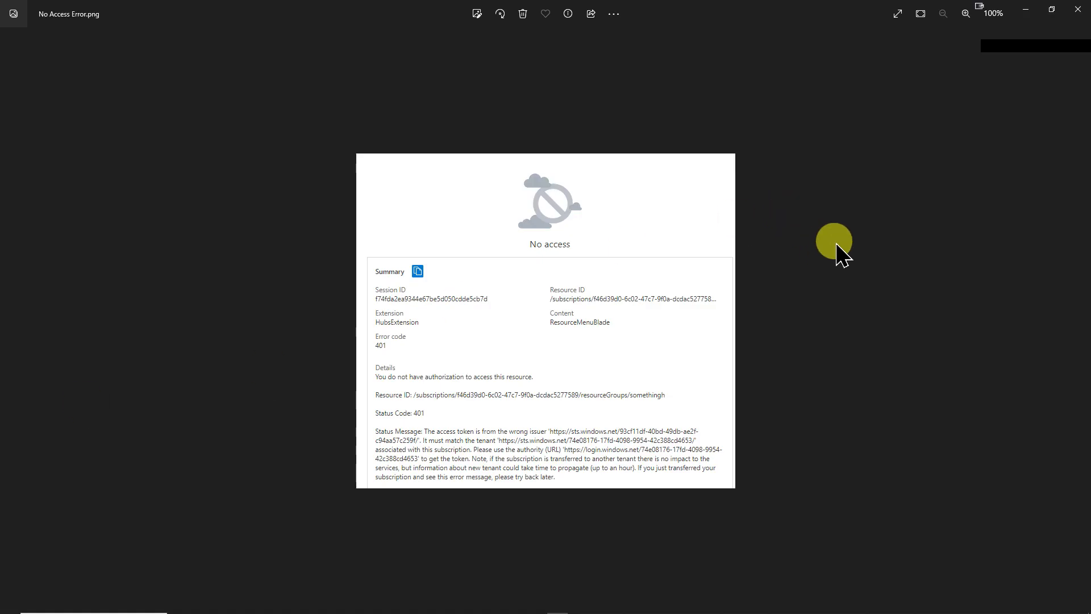
mouse_move(854, 261)
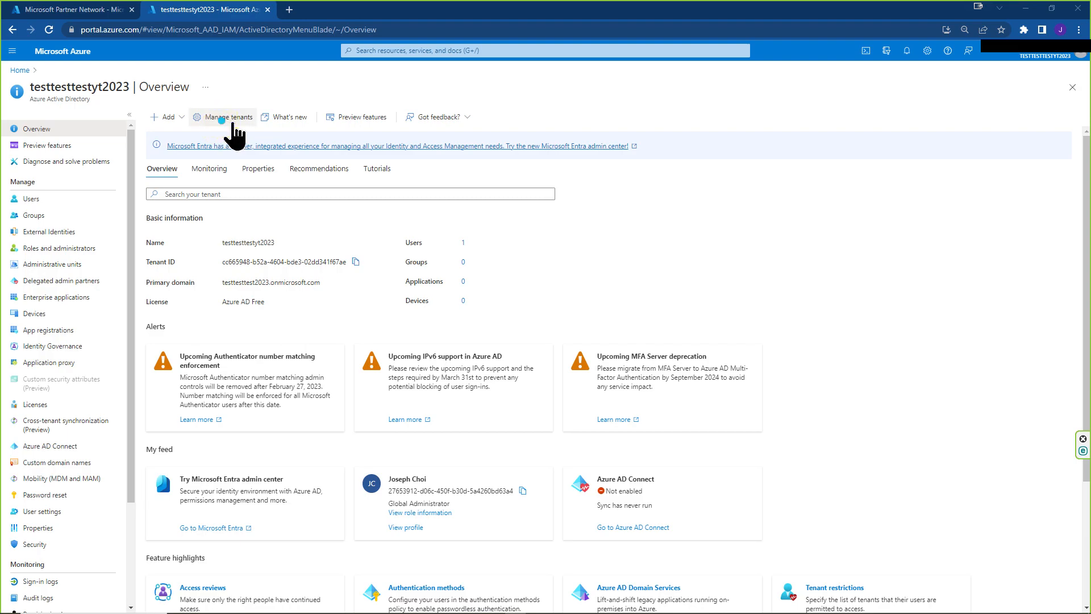
Step: Open Manage tenants and select the testtesttestyt2023 tenant
left_click(226, 116)
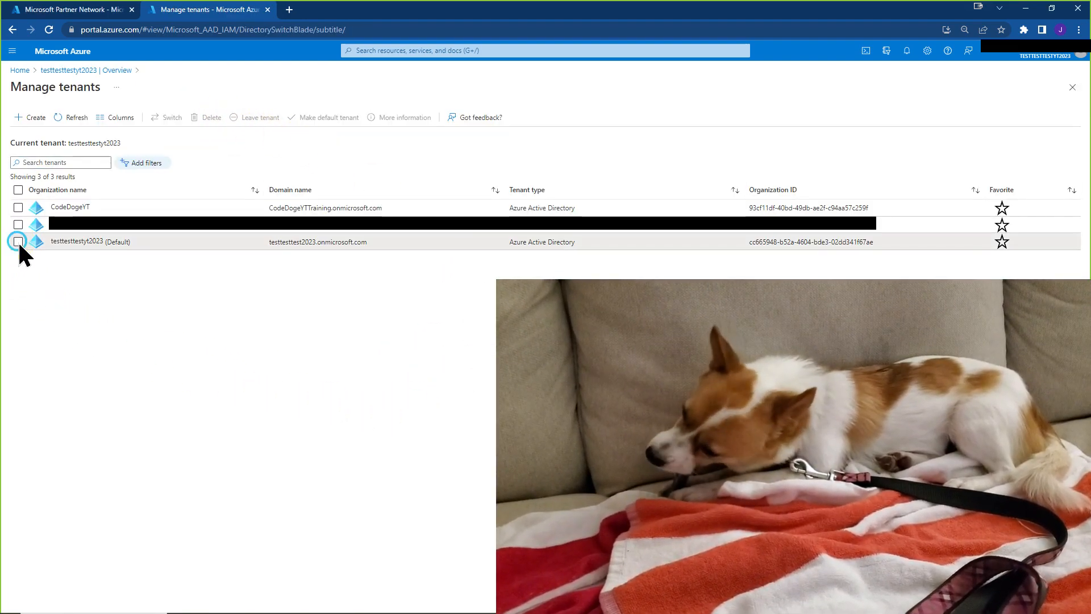
left_click(18, 241)
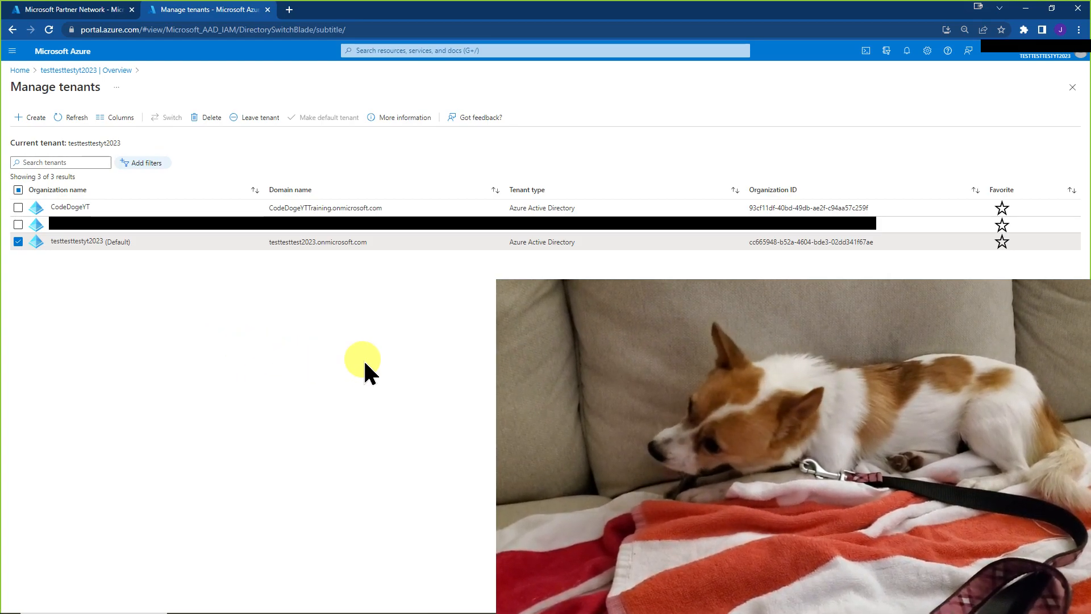